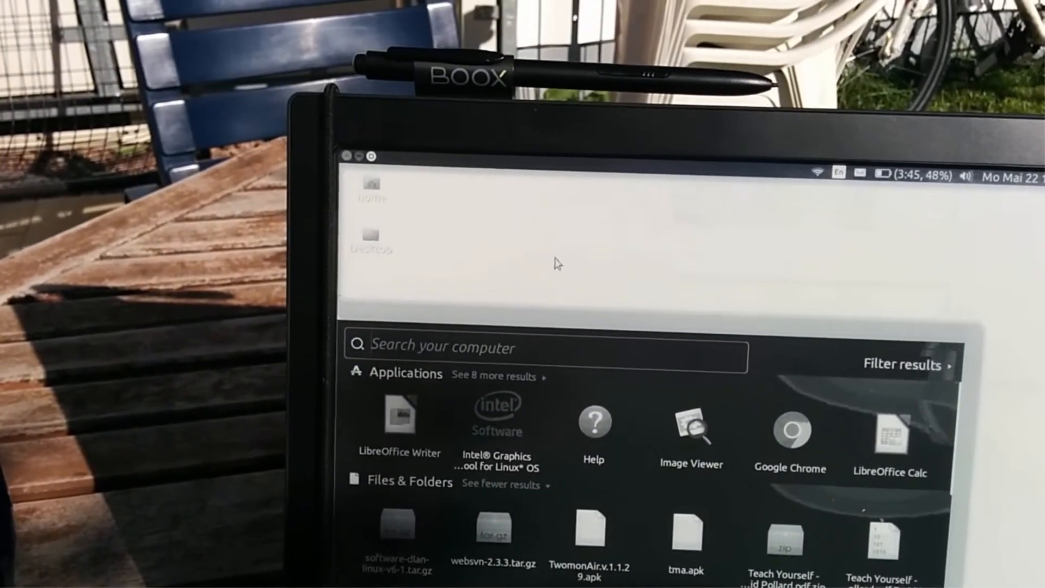
Step: Search the Dash for 'fire' to find and launch Firefox
text(fire)
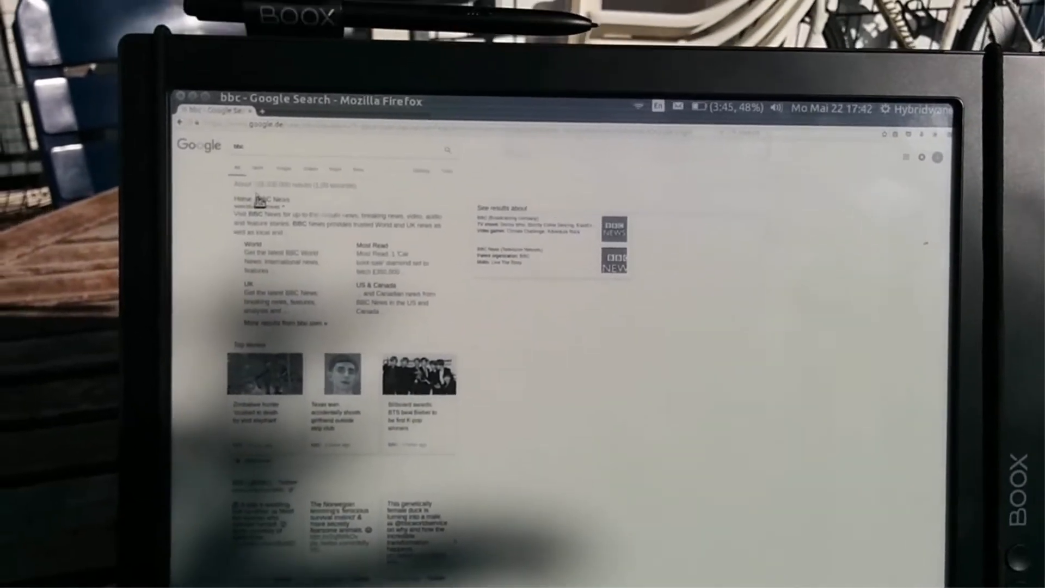
Step: Follow the 'Home - BBC News' result to load the BBC News homepage
click(260, 201)
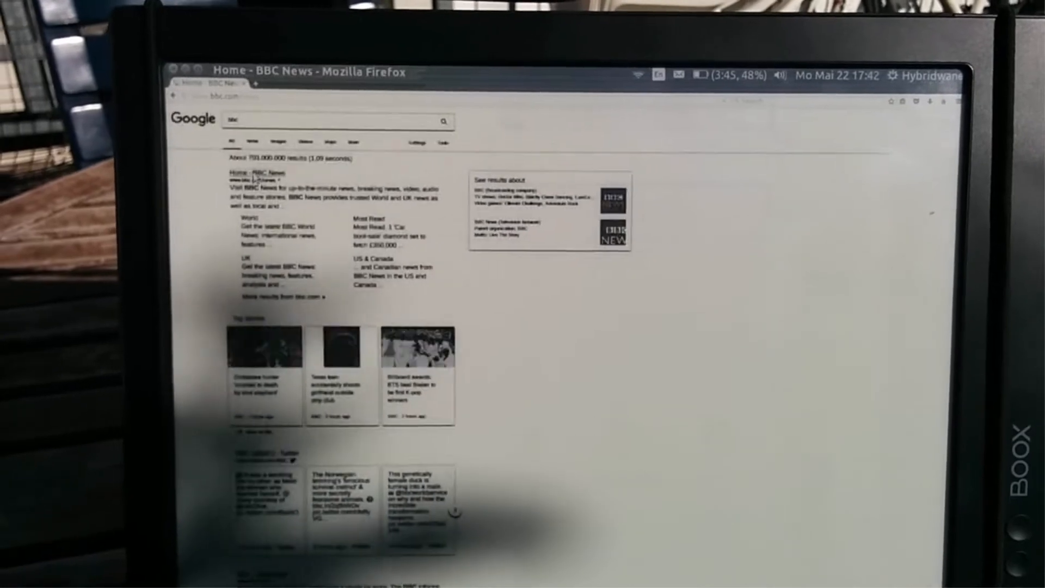
click(253, 175)
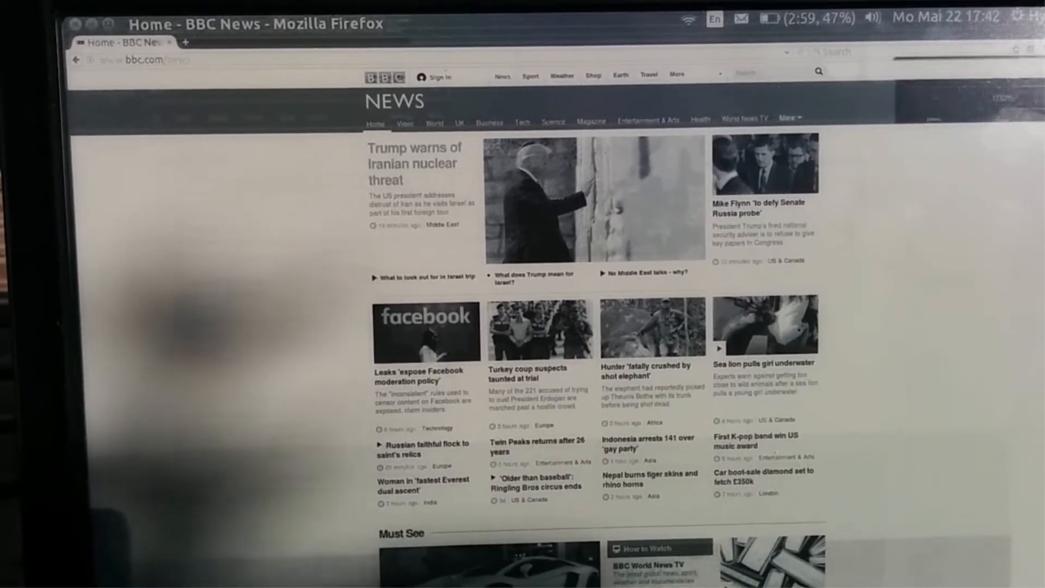
Step: Focus the BBC News page so it can be zoomed to about 150%
click(1037, 30)
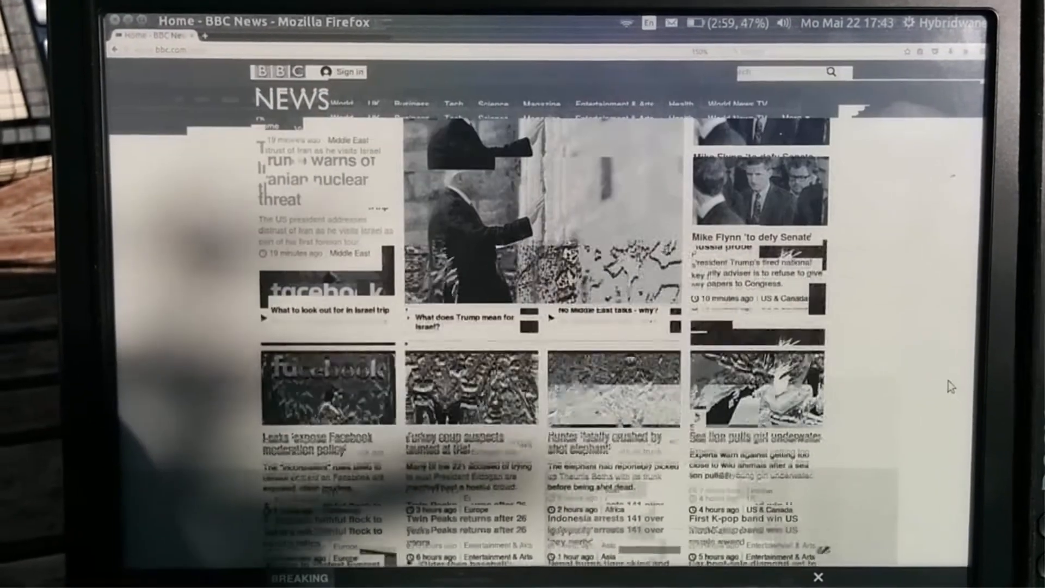
Step: Scroll down the BBC News homepage to reach the Trump Iranian nuclear threat headline
scroll(down, 3)
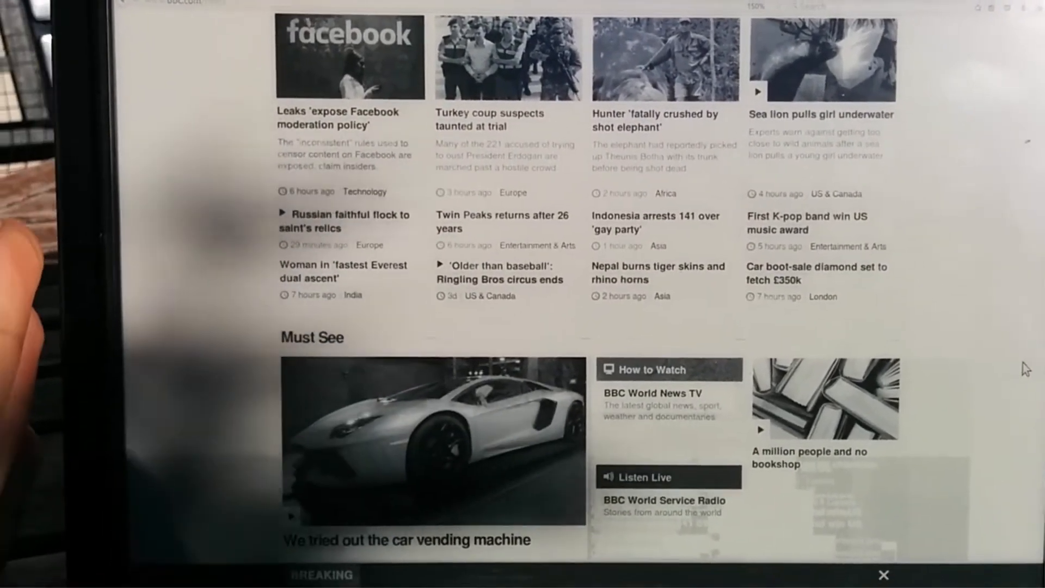
scroll(down, 3)
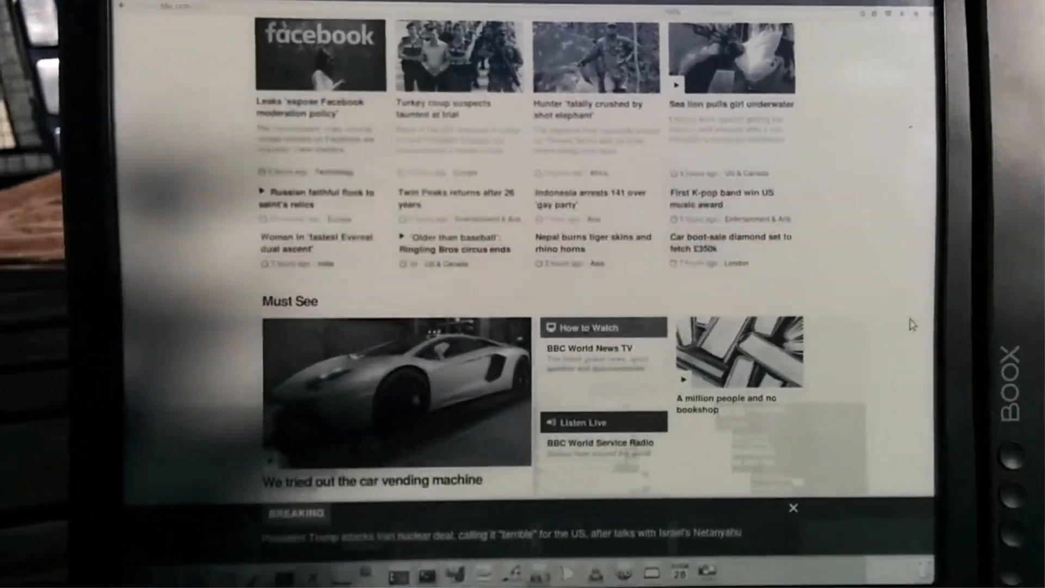
scroll(down, 3)
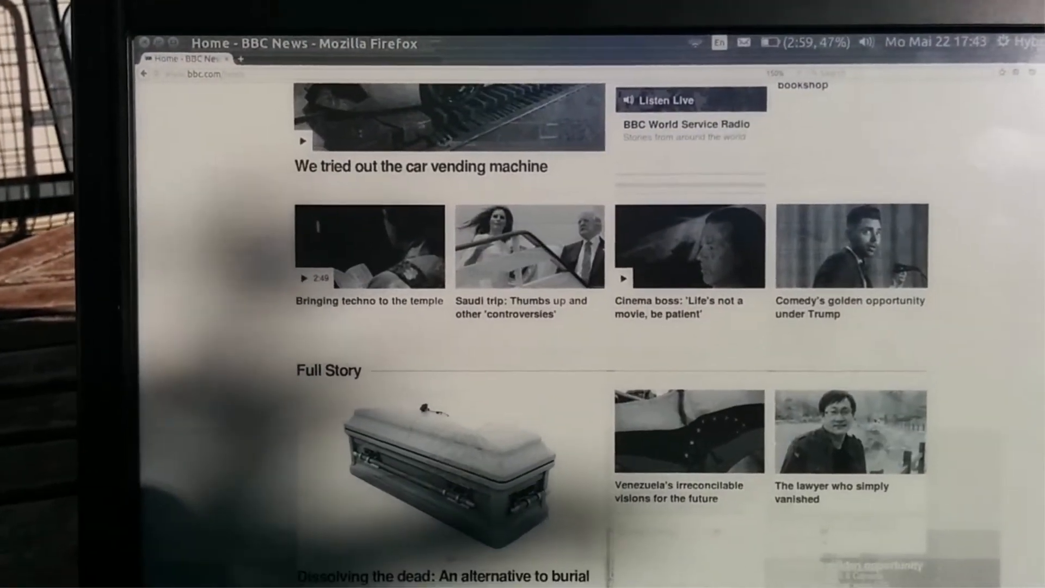
scroll(down, 3)
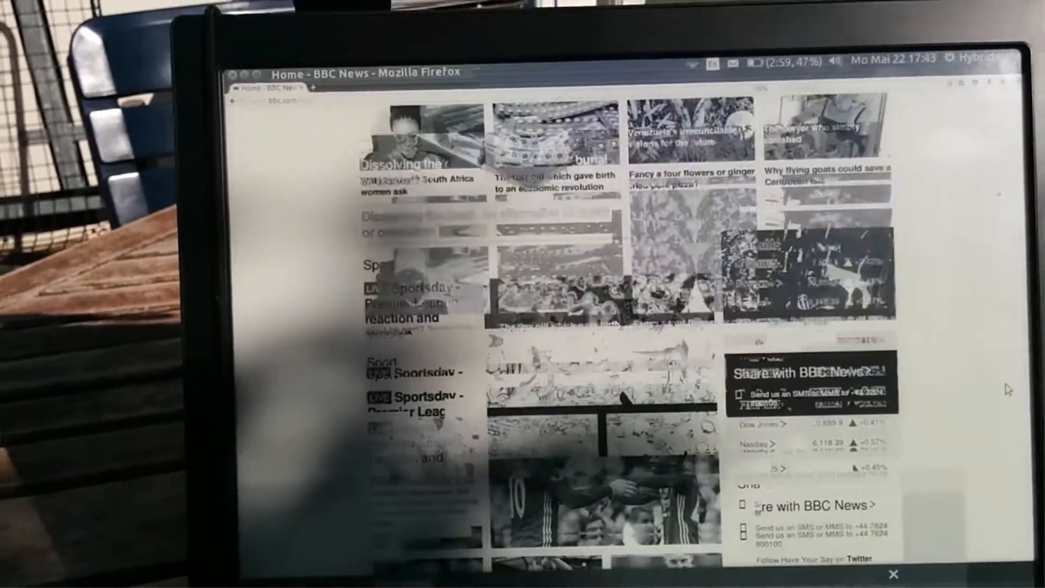
scroll(down, 3)
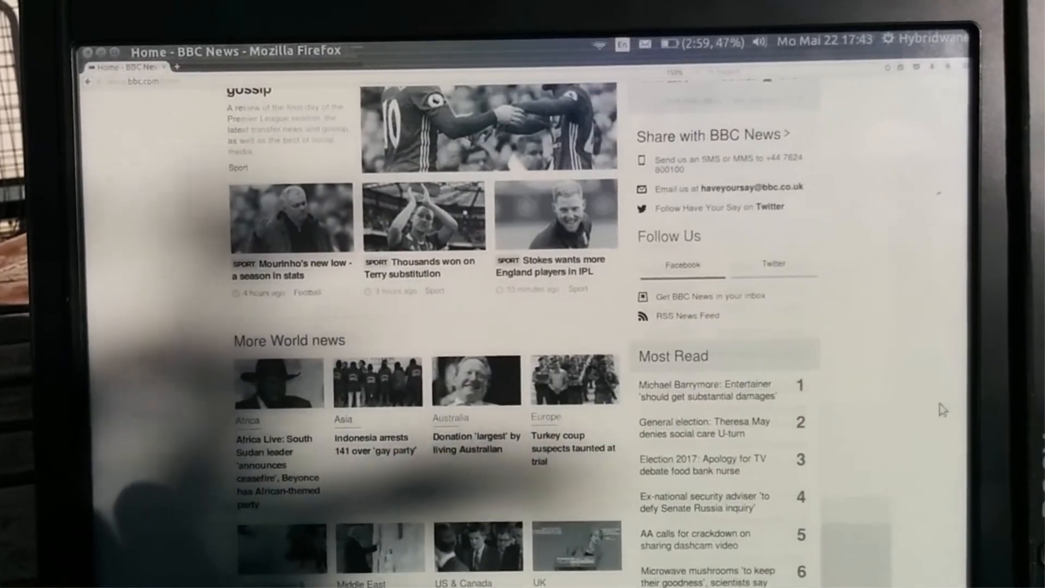
scroll(down, 3)
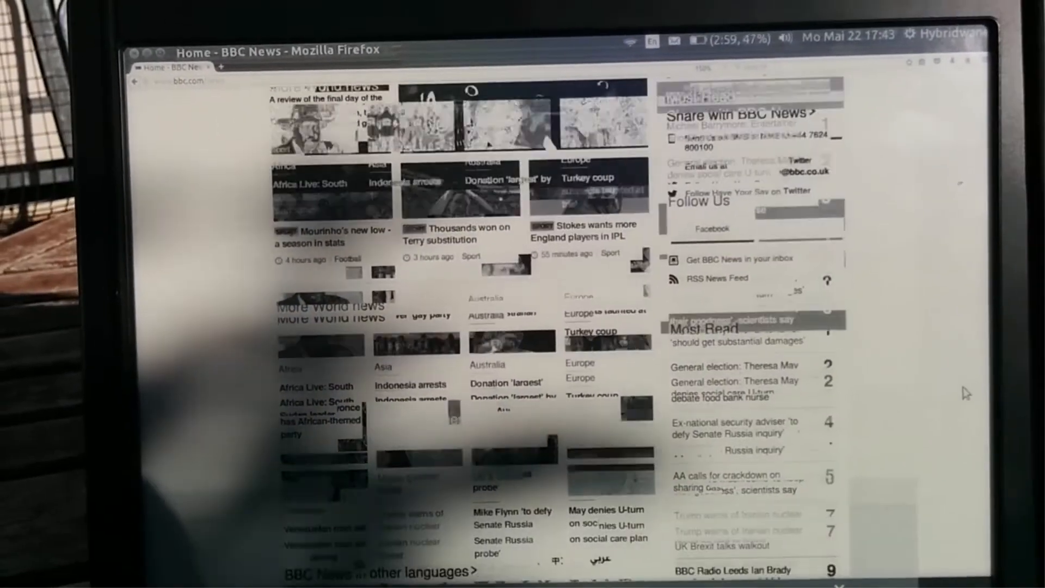
scroll(down, 3)
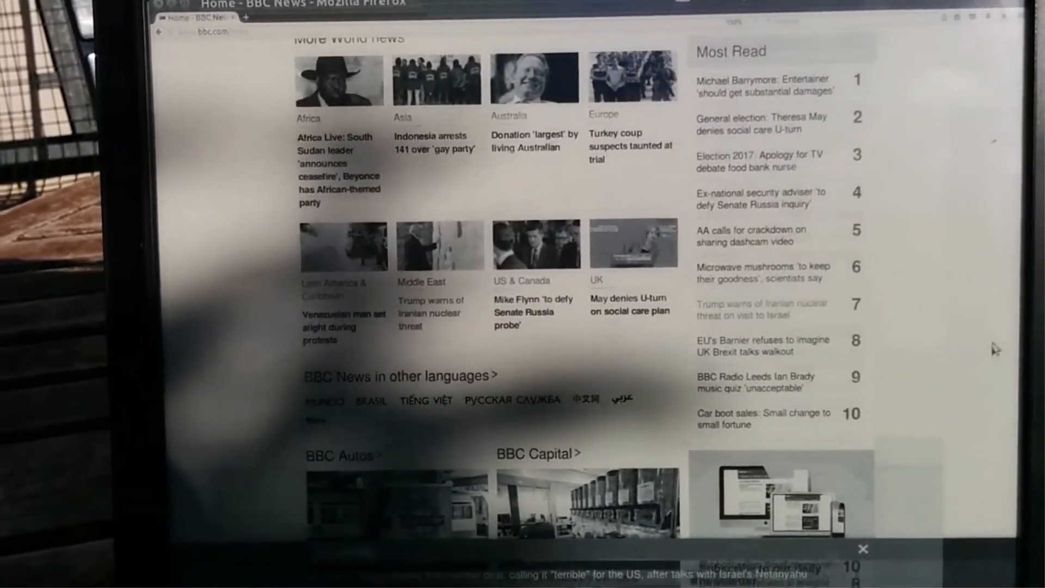
scroll(down, 3)
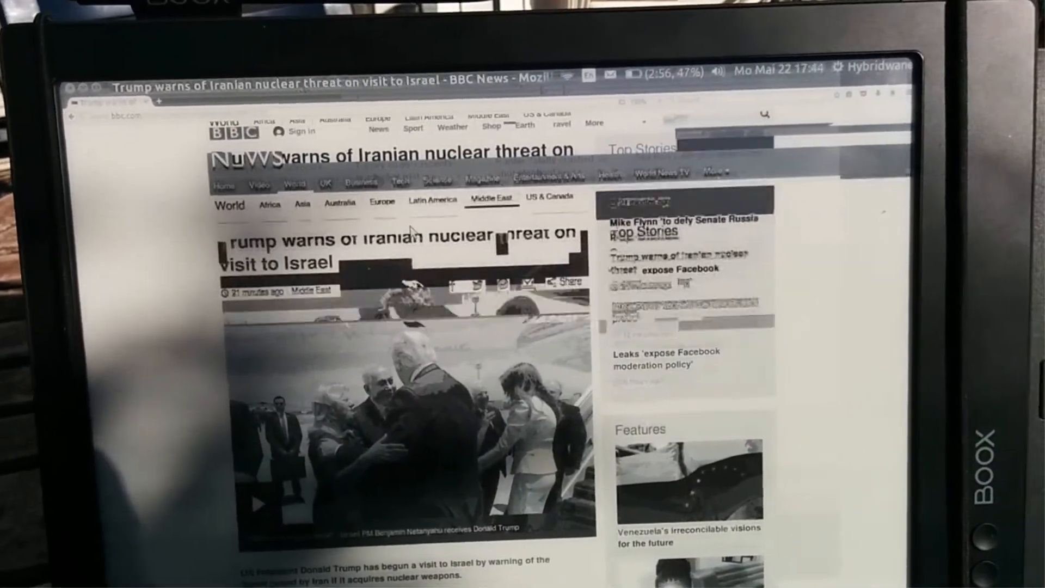
Step: Scroll the Trump article down to its opening body paragraphs
scroll(down, 3)
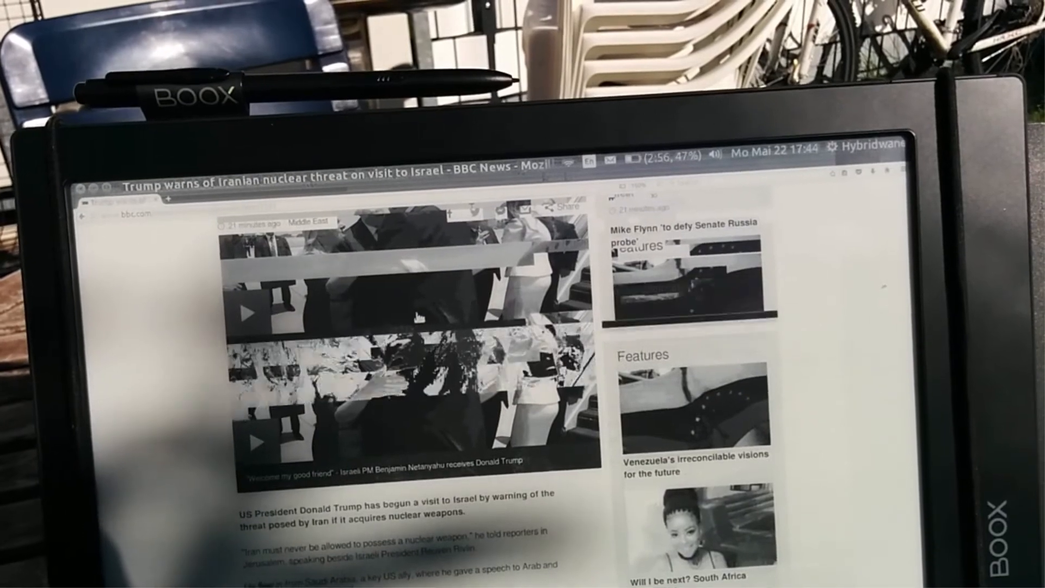
scroll(down, 3)
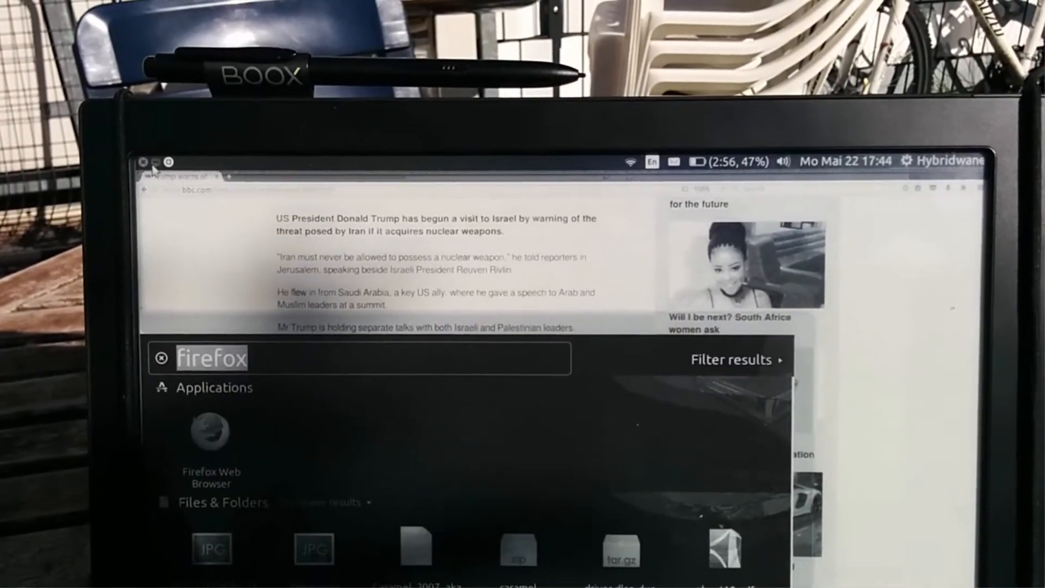
Step: Search the Dash for 'wr' and launch LibreOffice Writer to a blank document
text(writer)
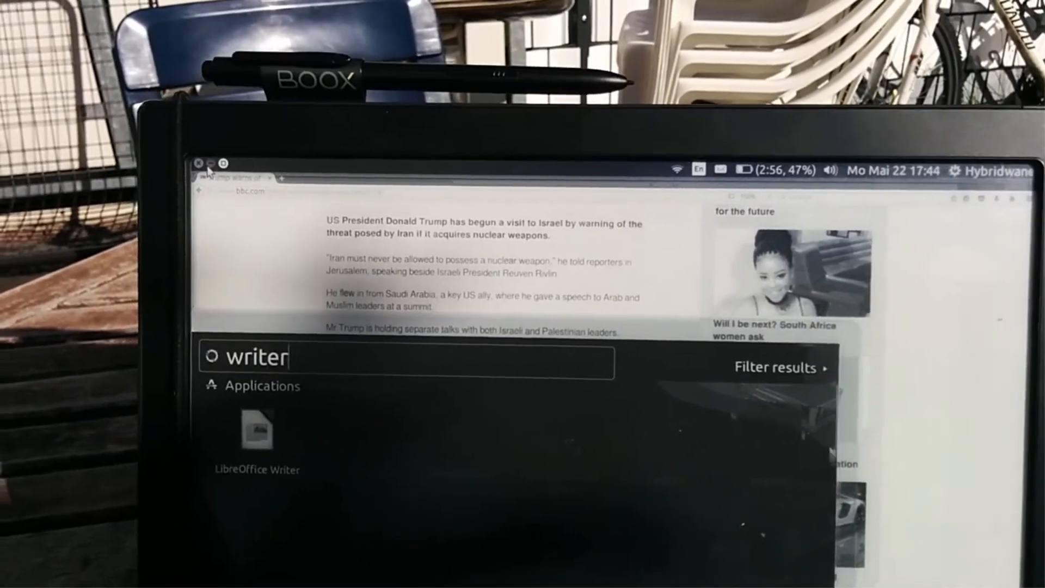
click(256, 430)
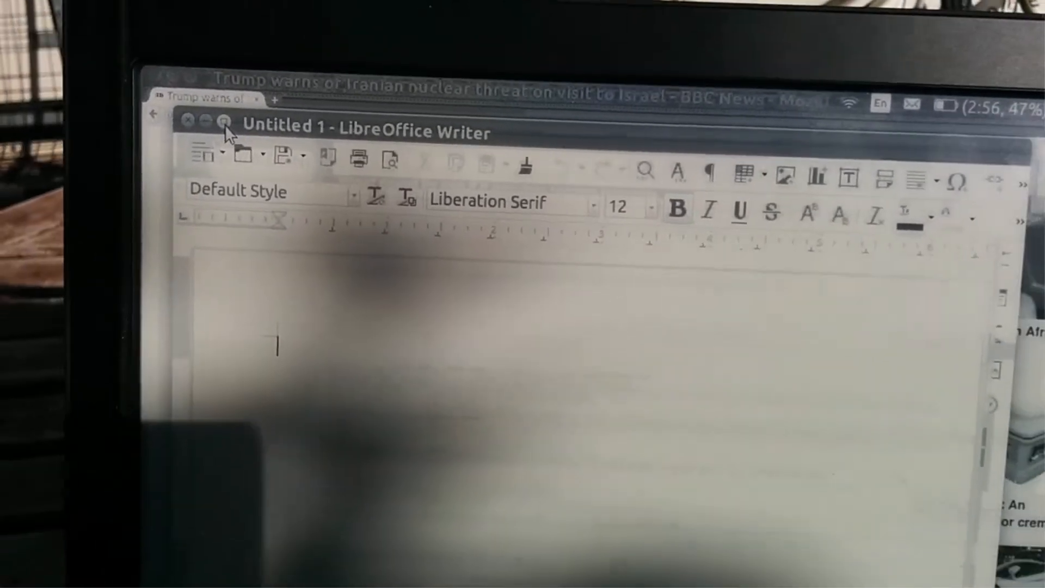
Step: Write the line 'So I will write this with font size' in the blank document
text(Sn)
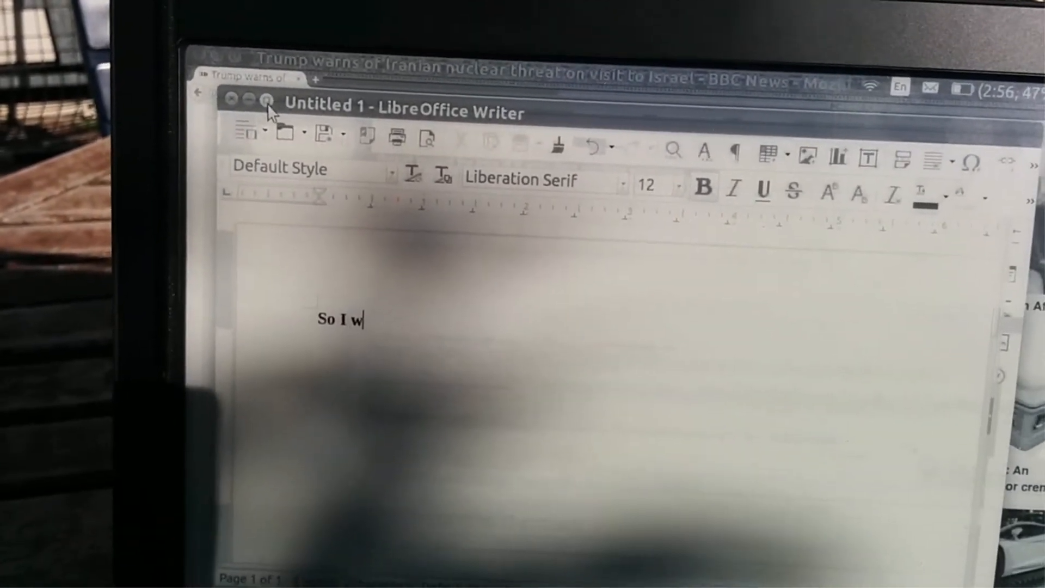
text(ill write)
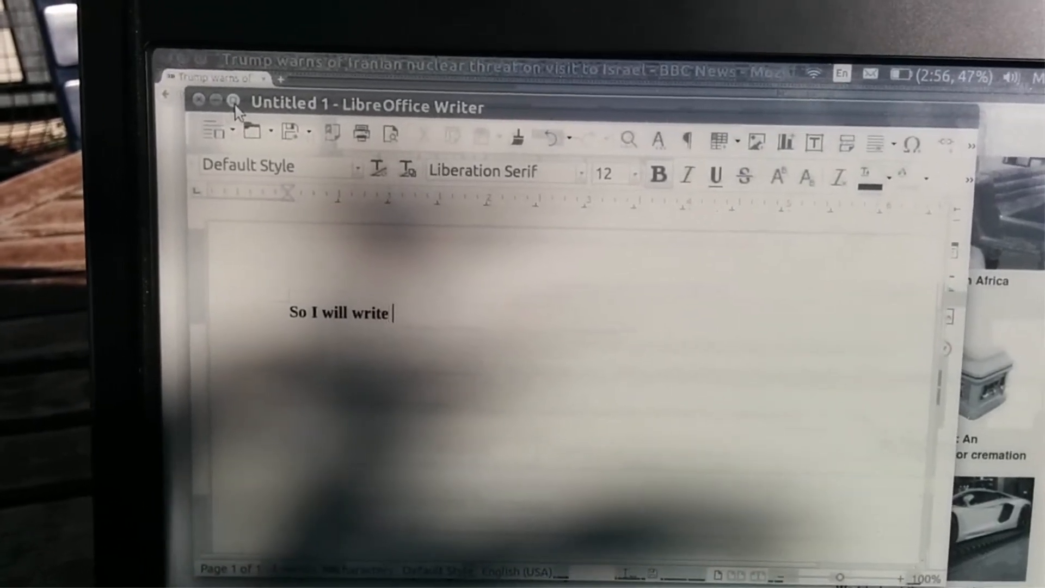
text(this)
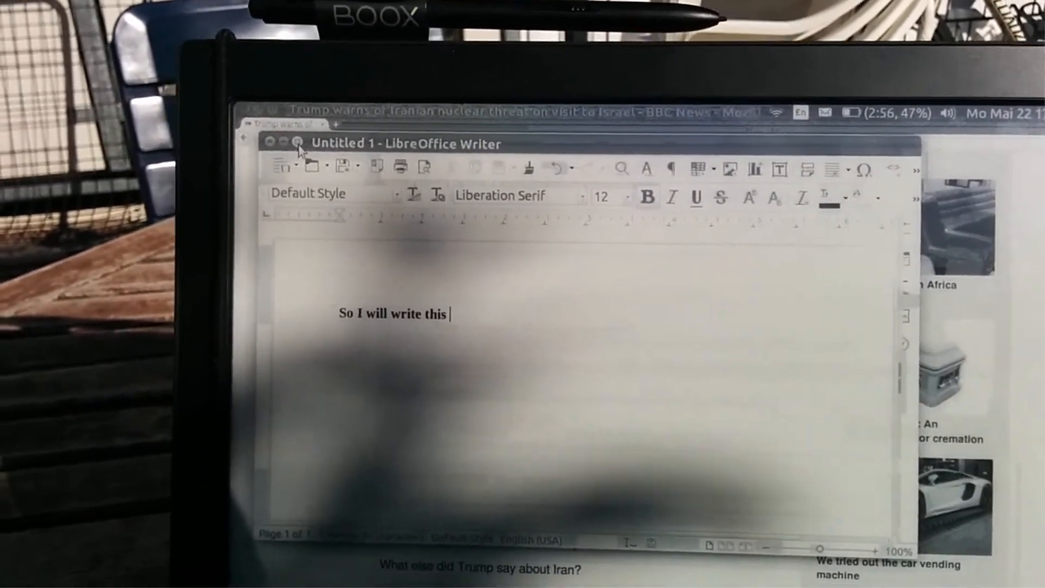
text(w)
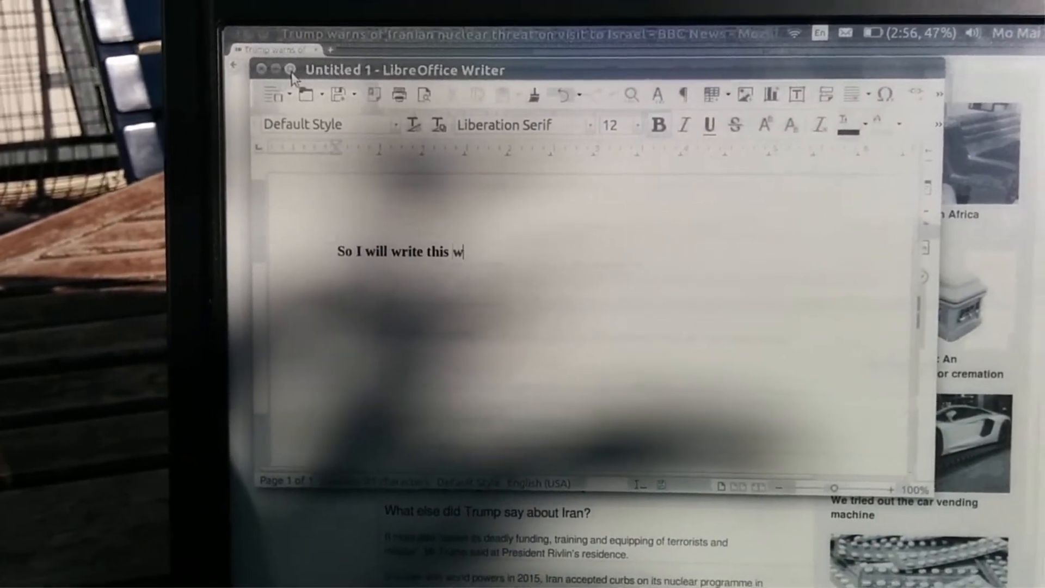
text(ith font)
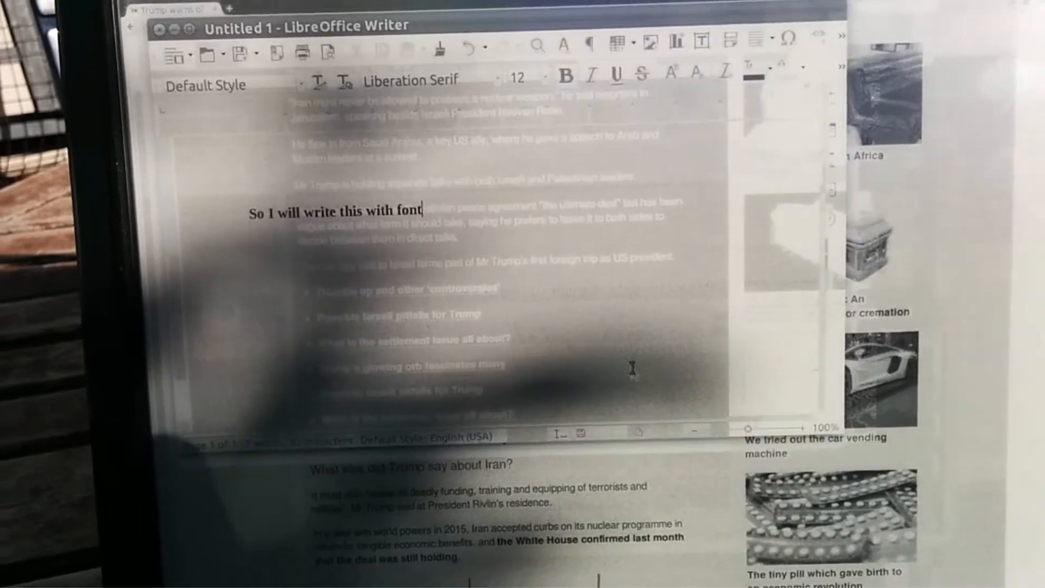
text(siy)
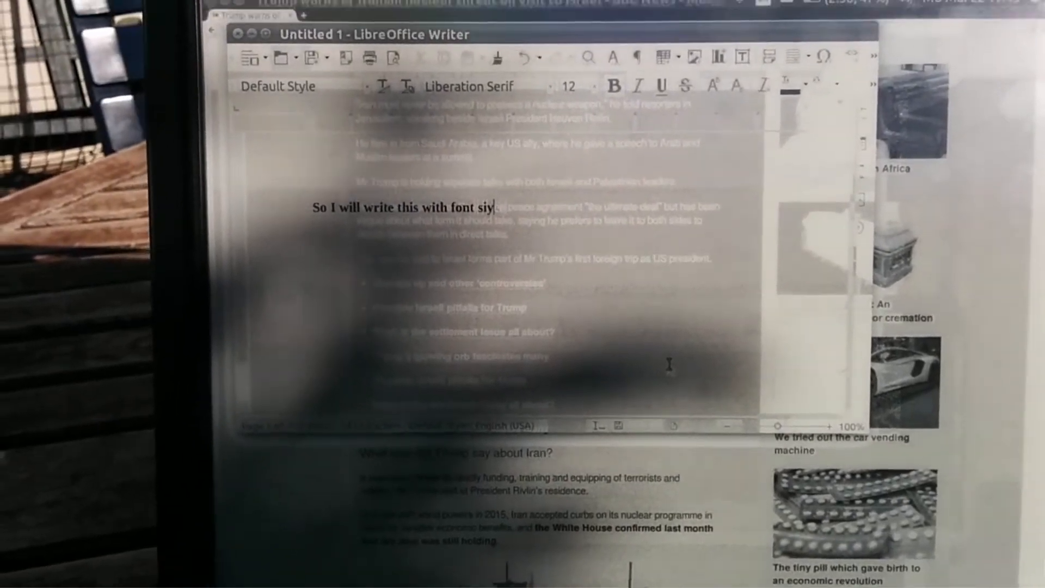
text(ze 12)
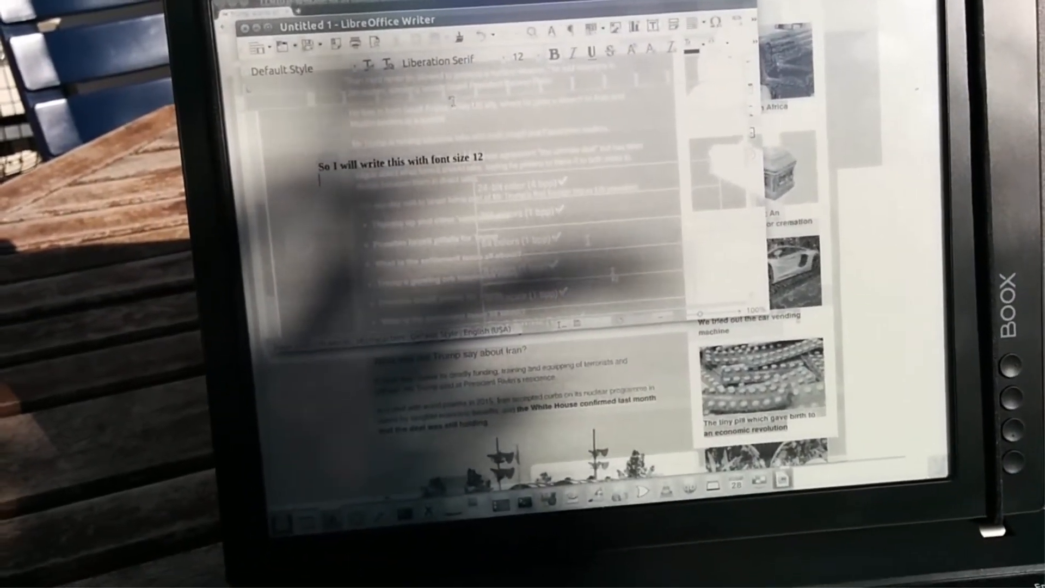
Step: Bring up the Open file dialog from the File menu, listing the home folders
click(355, 58)
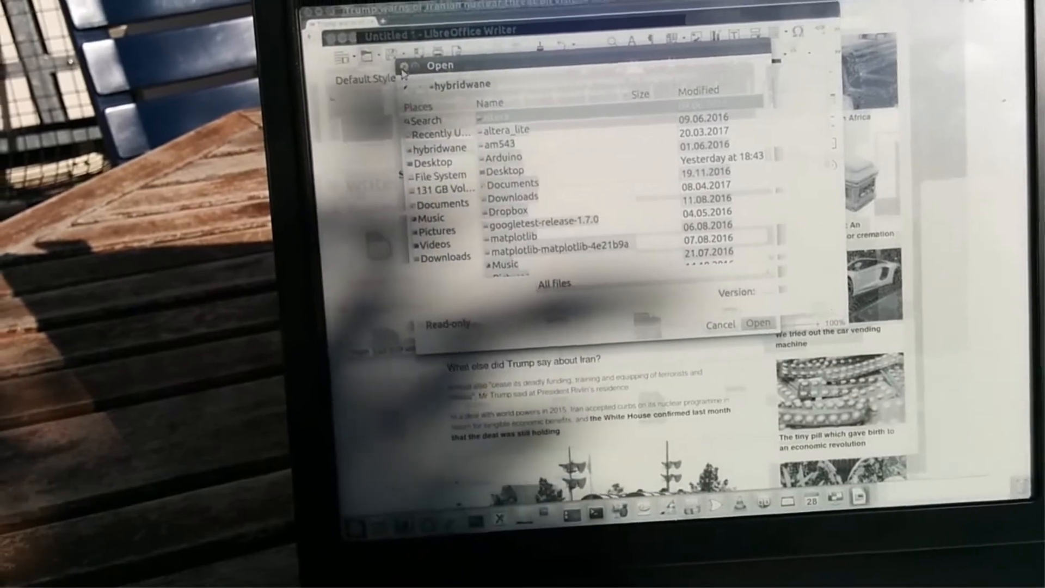
click(718, 324)
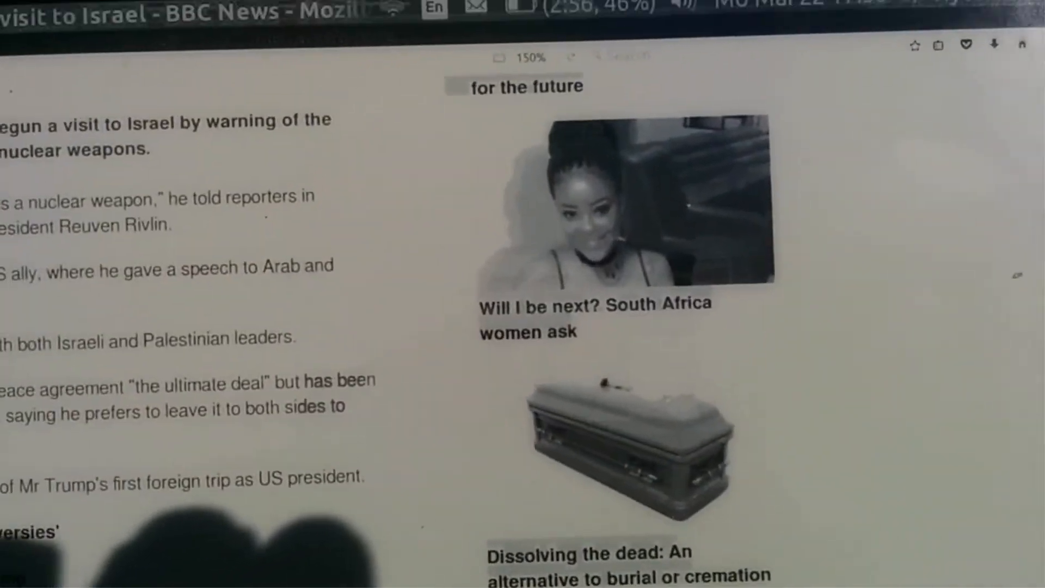
Step: Scroll the article down to 'Where else did Trump go in Jerusalem?' beside Most Read
scroll(down, 3)
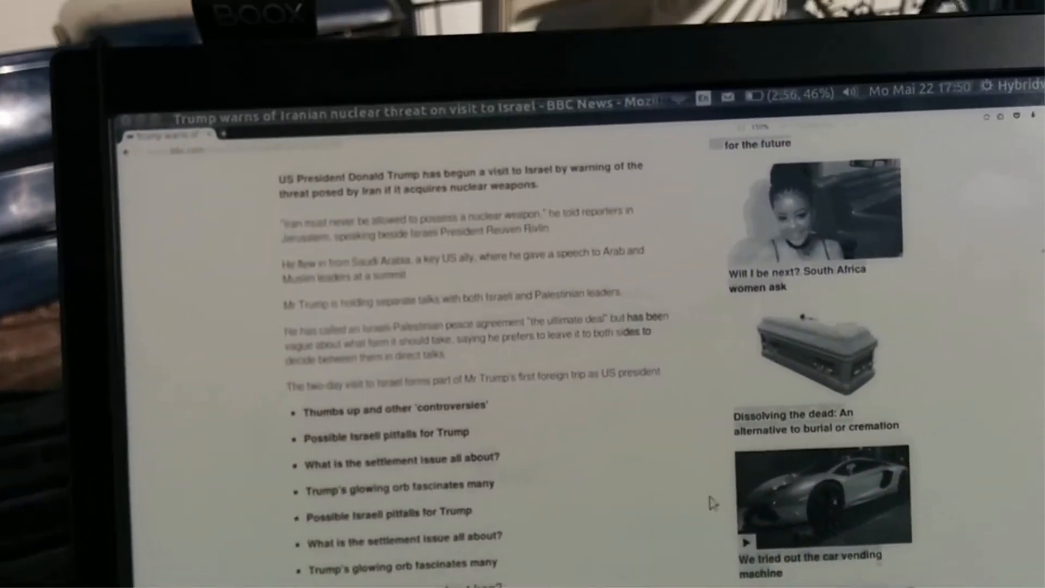
scroll(down, 3)
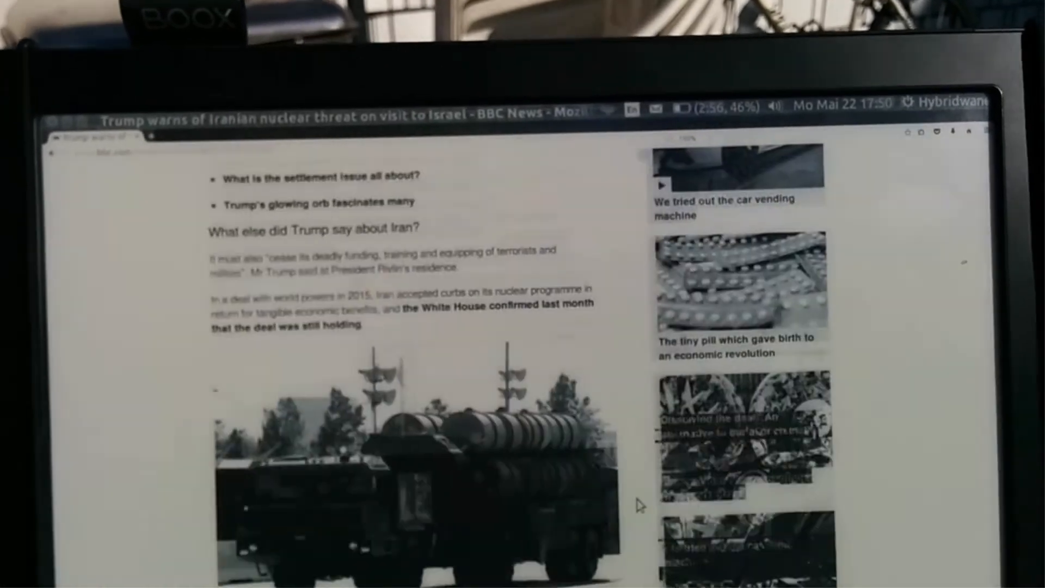
scroll(down, 3)
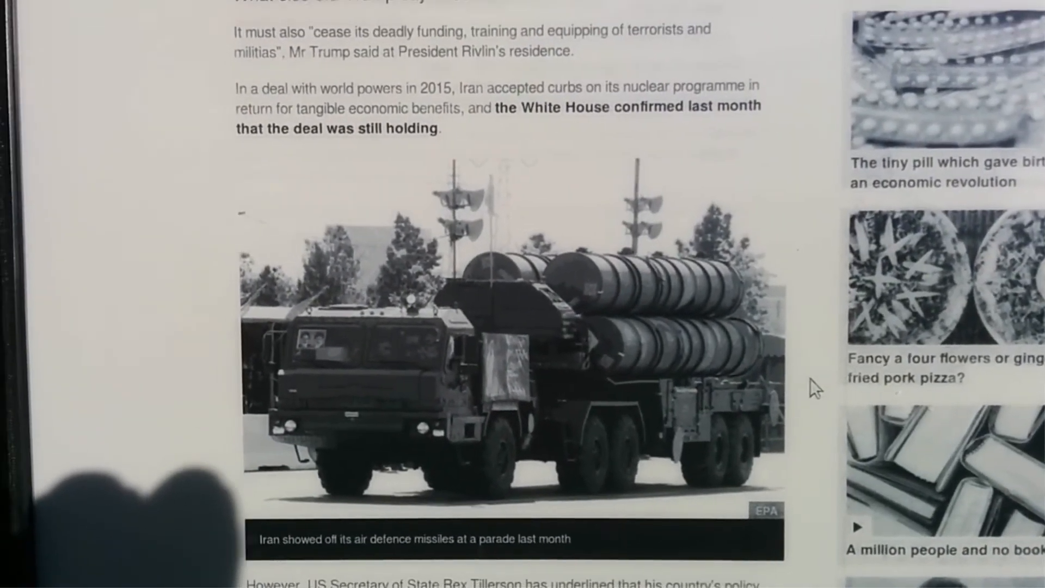
scroll(down, 3)
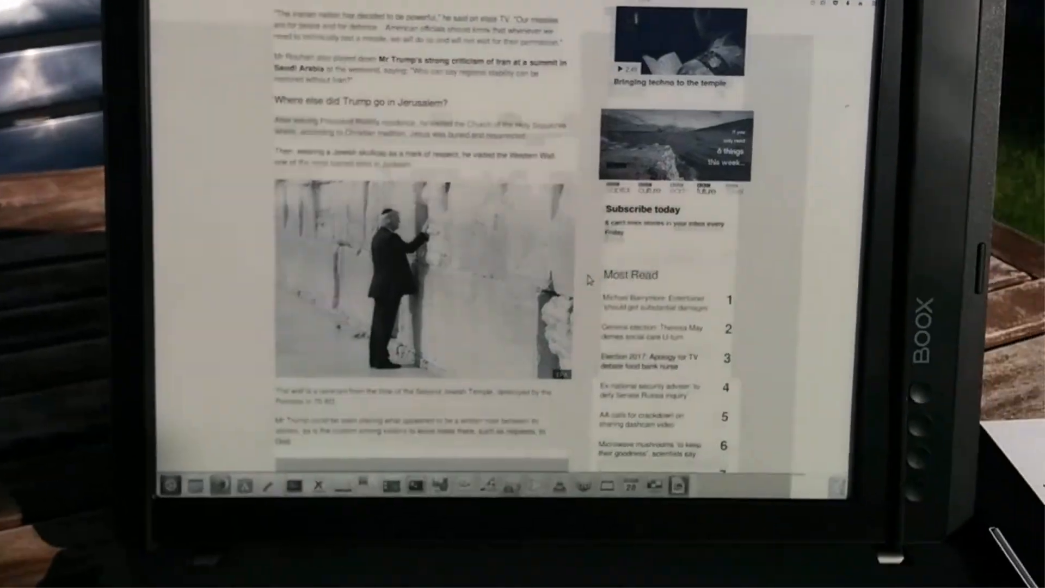